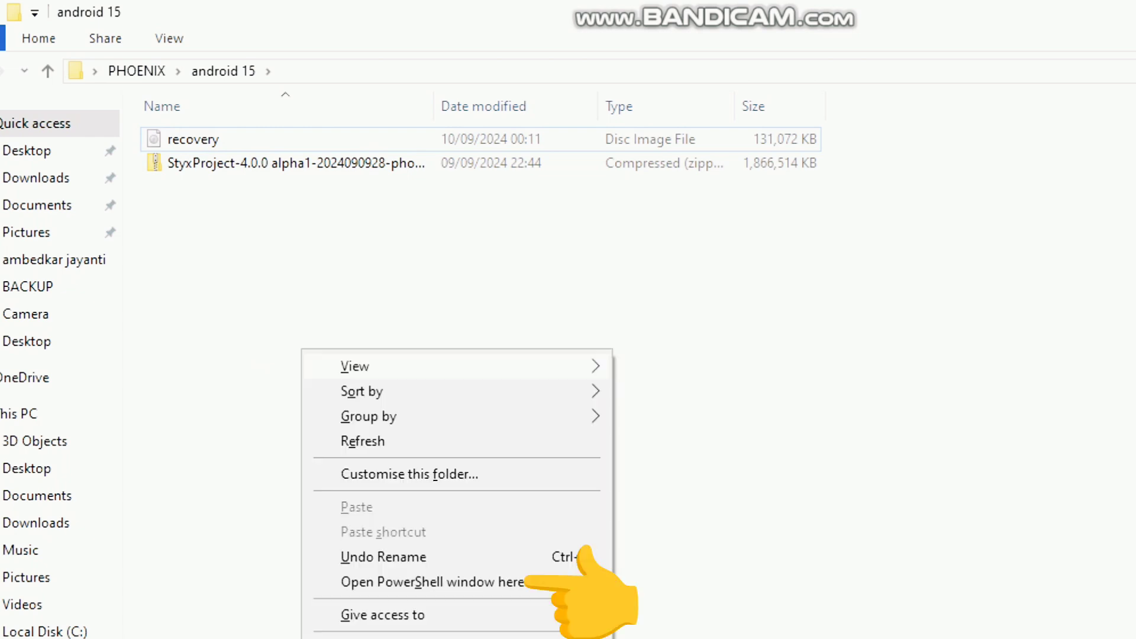
pyautogui.moveTo(362, 441)
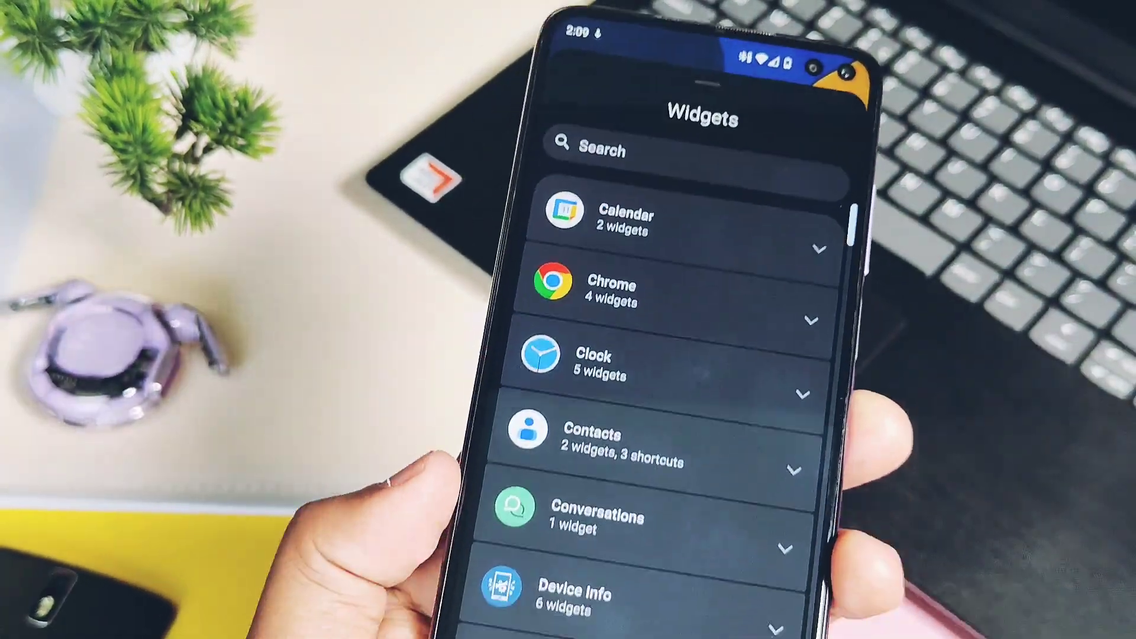
# Add the Chrome dino widget to the home screen and browse the Clock widgets list.
pyautogui.click(622, 220)
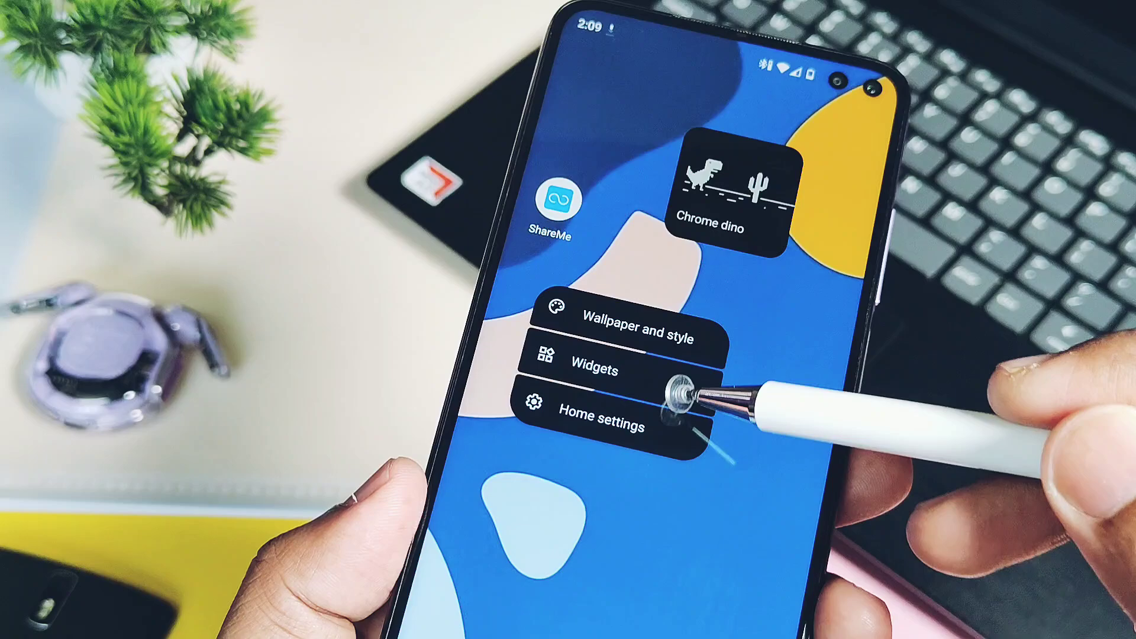
pyautogui.click(597, 370)
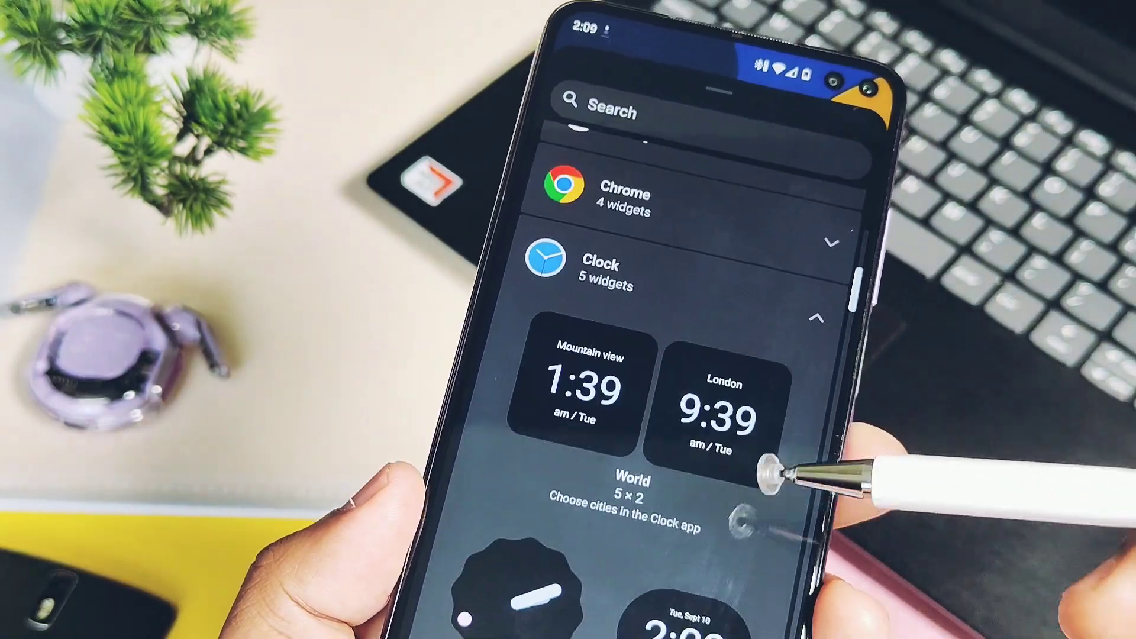
pyautogui.scroll(-3)
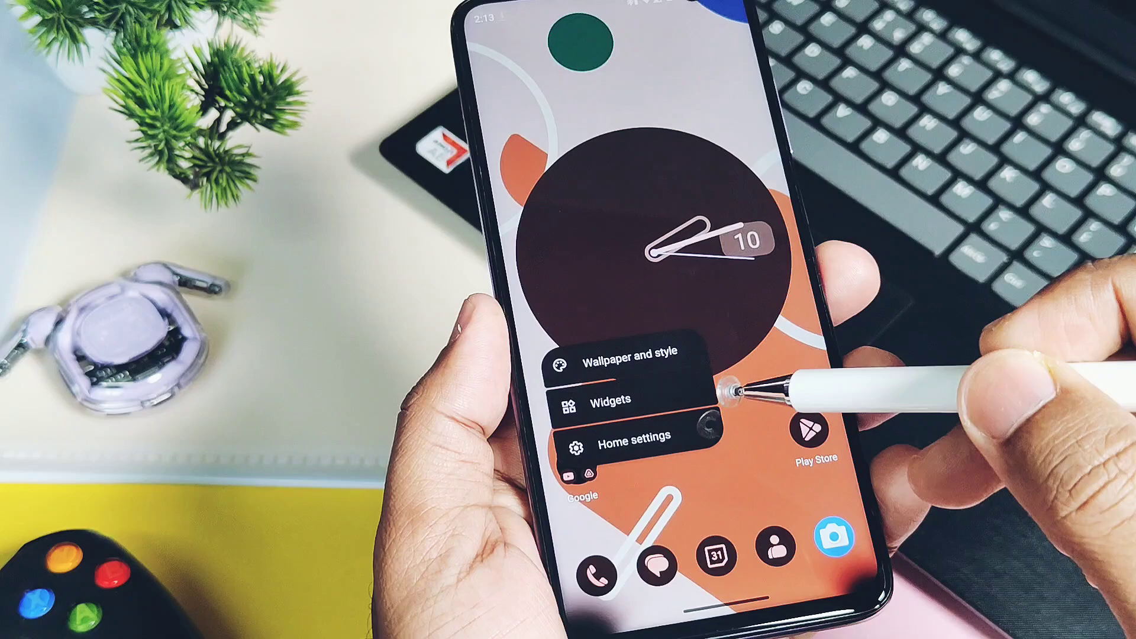
# Reach the expanded Quick Settings panel with Auto-rotate, Battery Saver and Cast tiles.
pyautogui.click(626, 369)
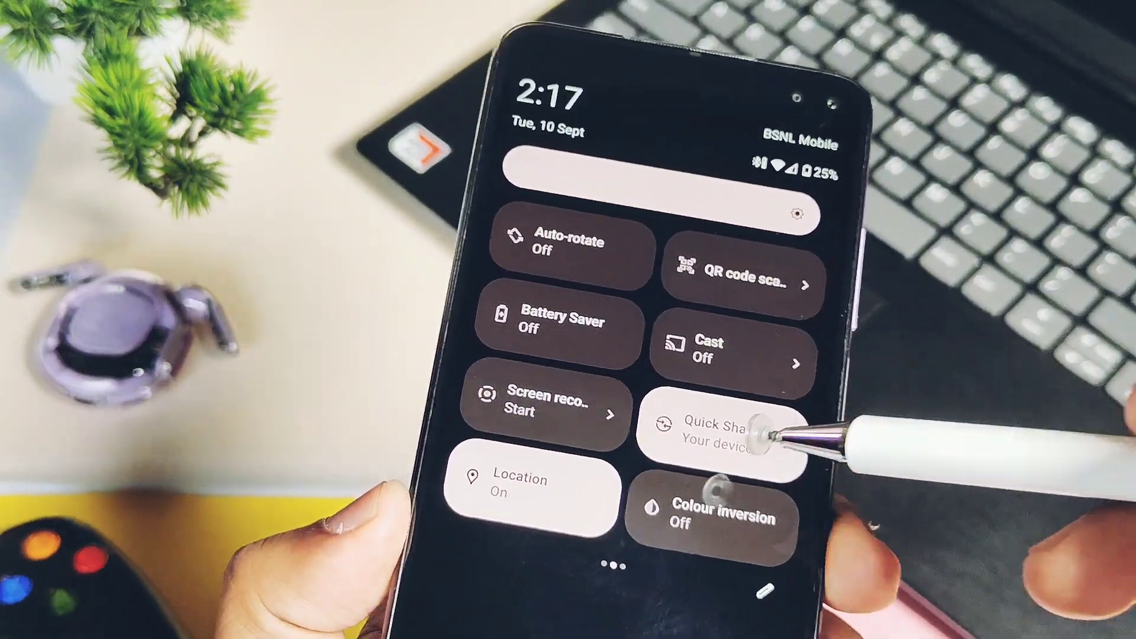
# Try Quick Share, then search Google for '4u tech' in Chrome and start a download.
pyautogui.click(541, 405)
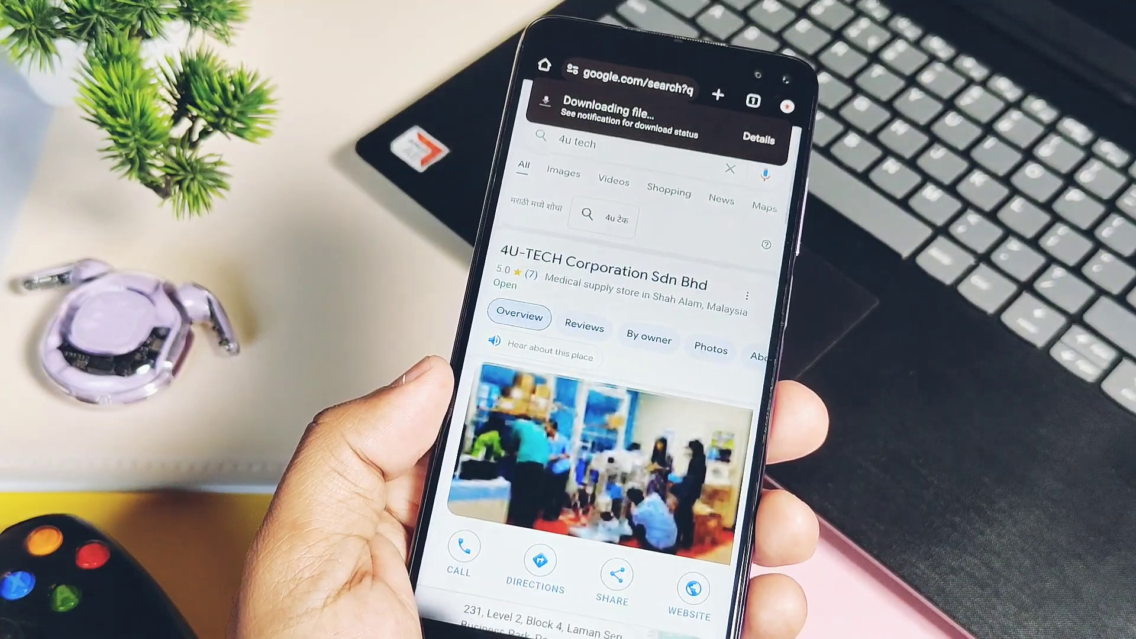
pyautogui.scroll(-3)
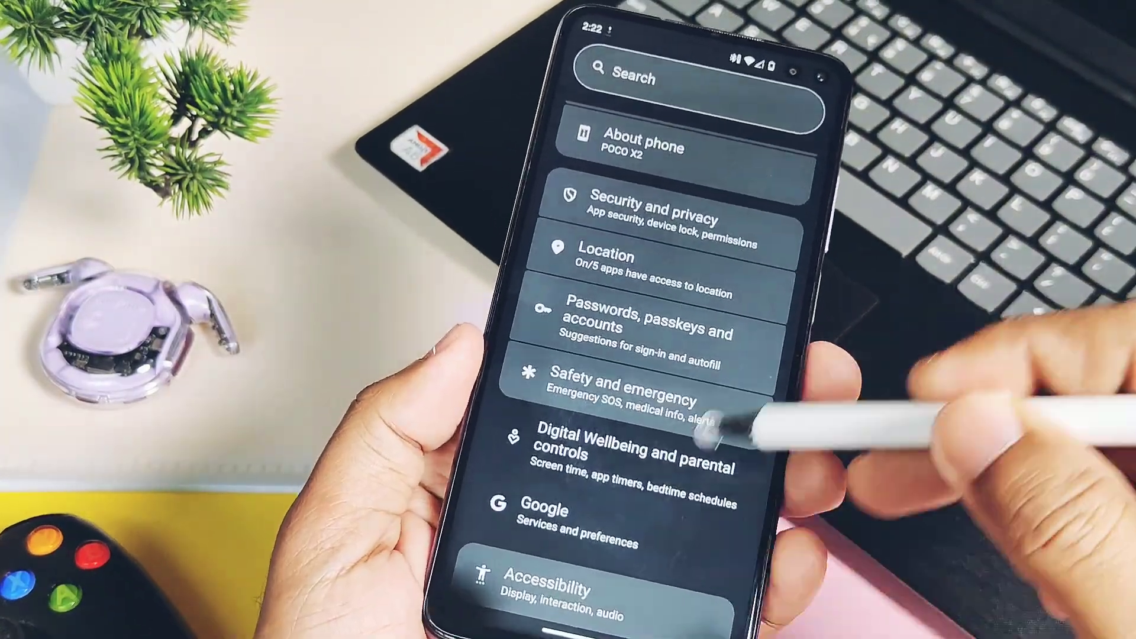
pyautogui.scroll(-3)
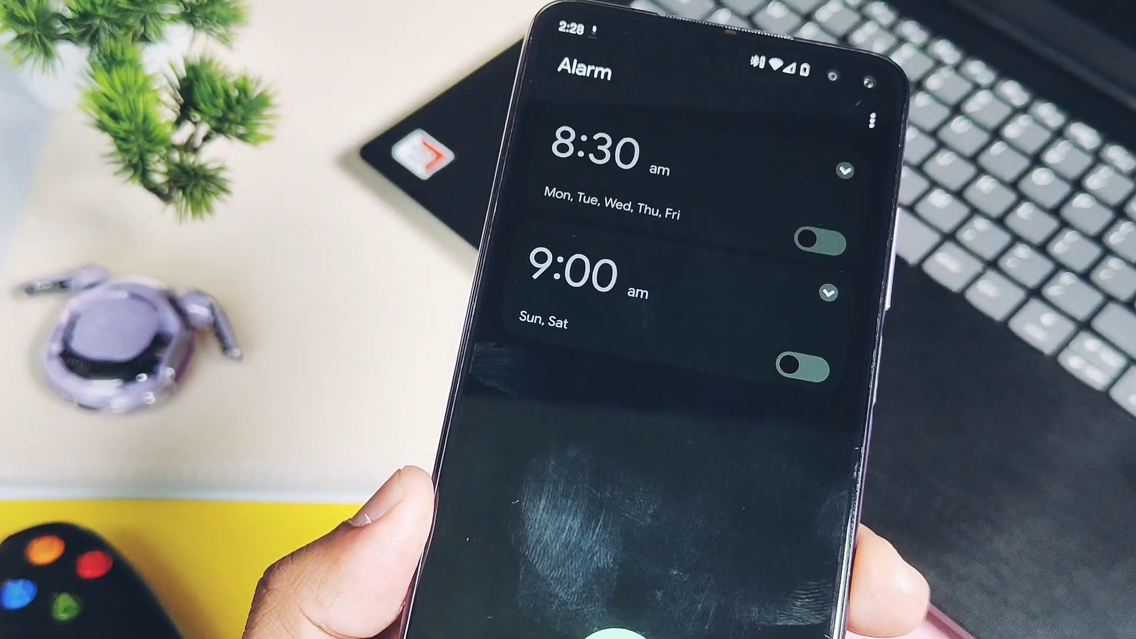
# Return home and view the Clock alarms (8:30 weekdays, 9:00 weekends, both off).
pyautogui.press('HOME')
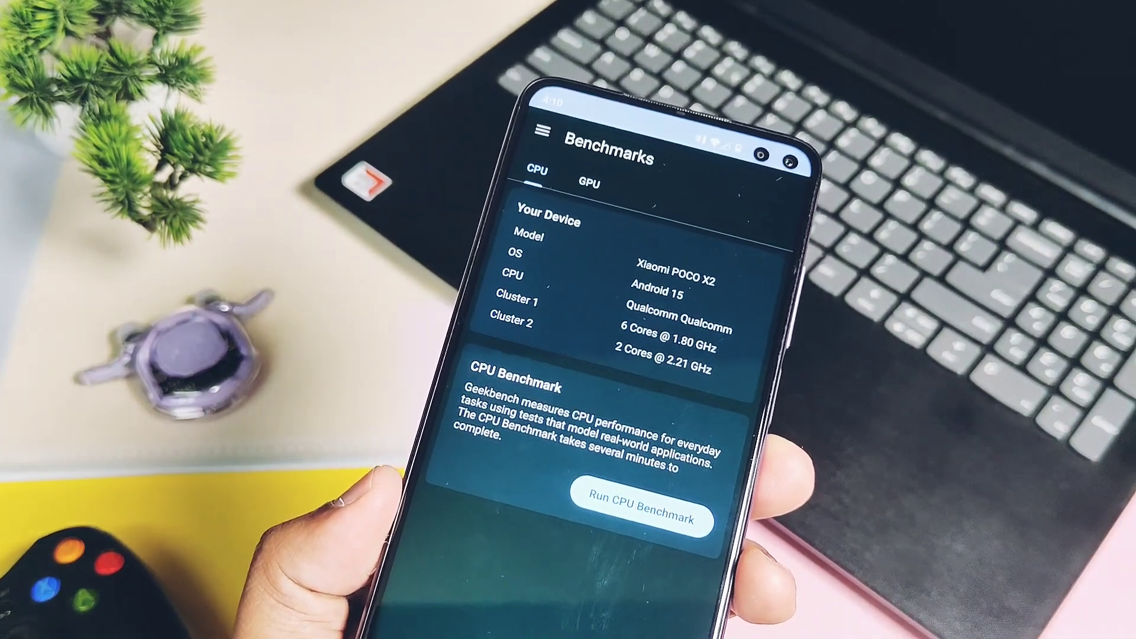
# View Geekbench's CPU benchmarks page for the POCO X2 on Android 15.
pyautogui.click(645, 507)
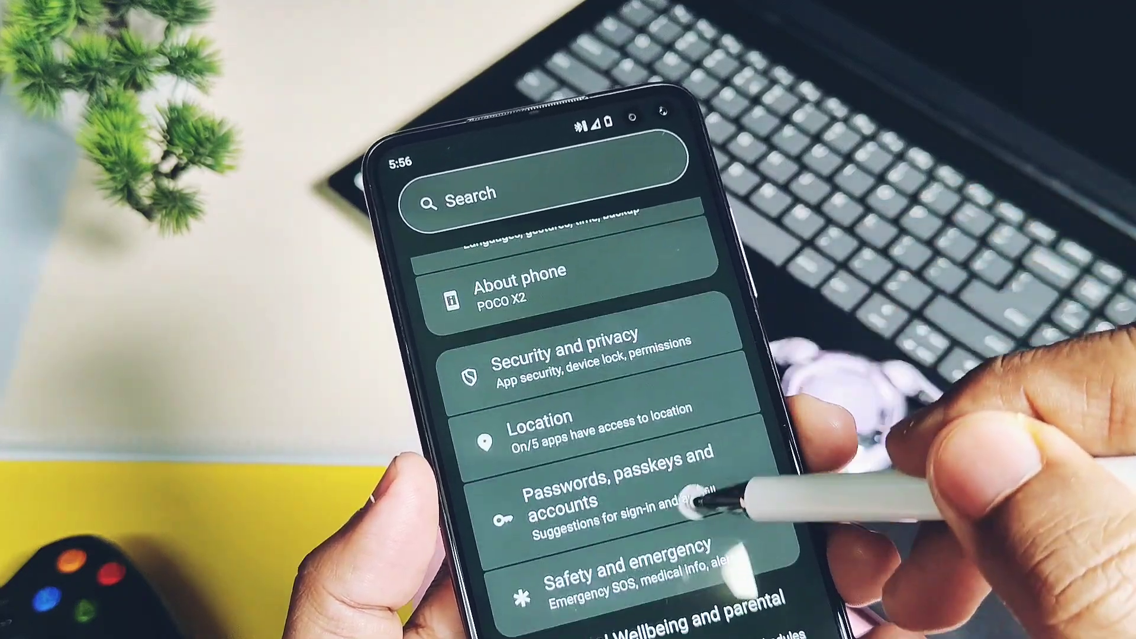
# Browse the main Settings list down to About phone and Security and privacy.
pyautogui.click(573, 362)
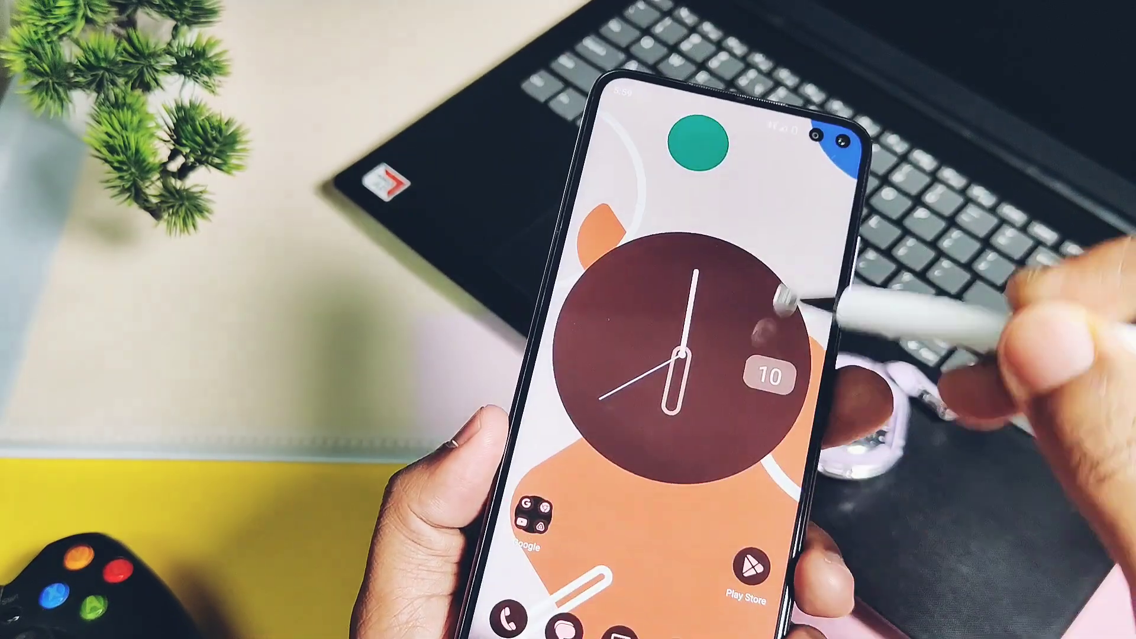
# Show Quick Settings with Internet, Torch, Alarm and Do Not Disturb tiles.
pyautogui.scroll(-3)
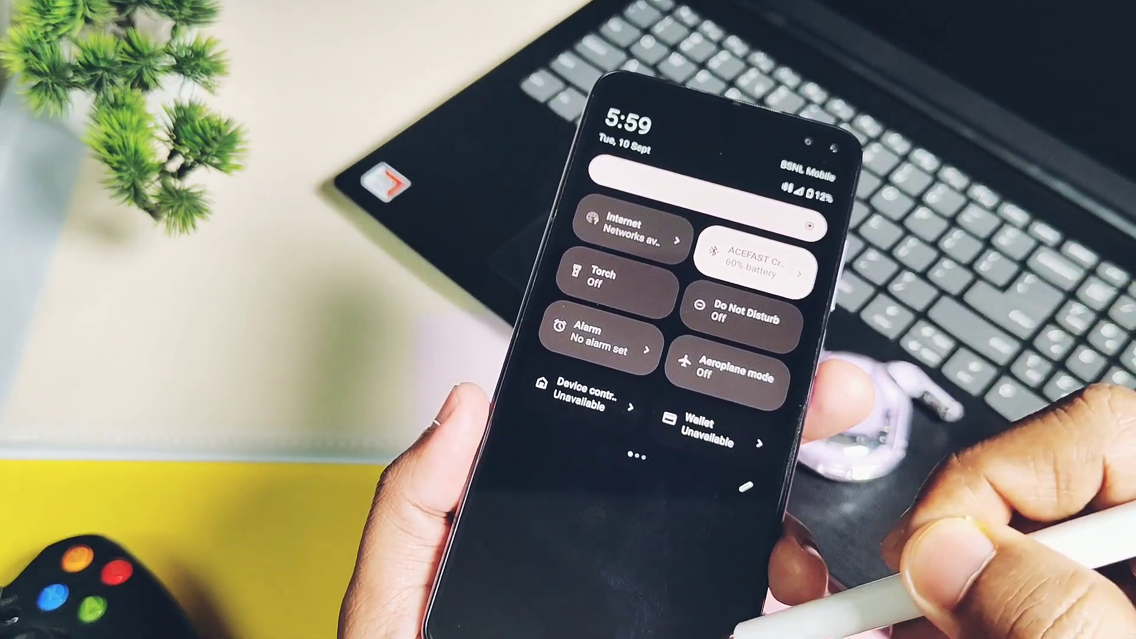